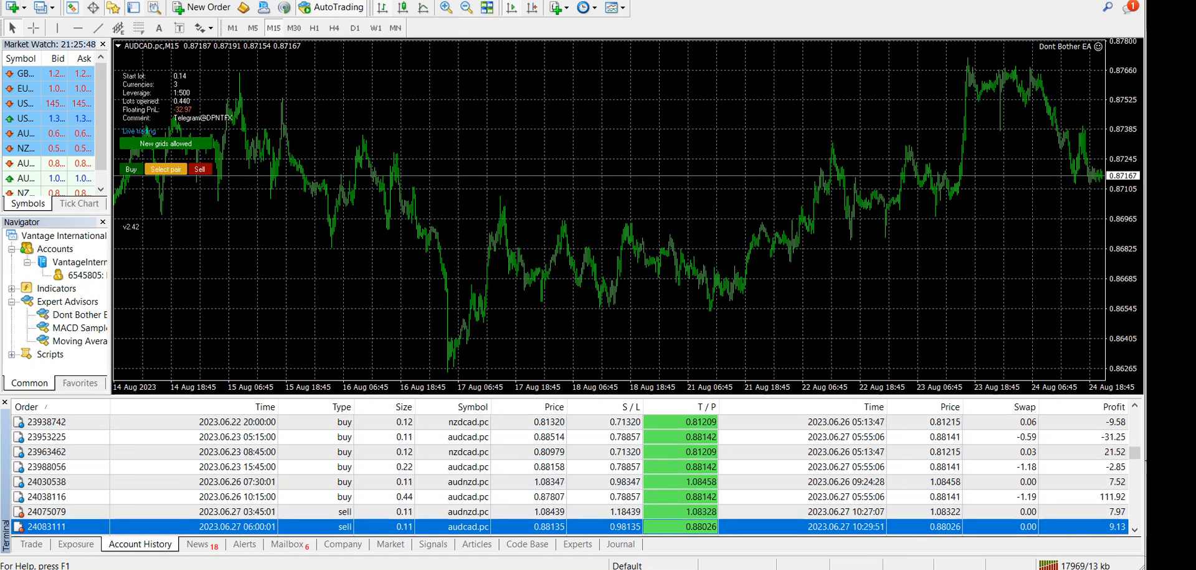
Step: Scroll the Account History list through the EA's closed trades up to August 2023
scroll(down, 3)
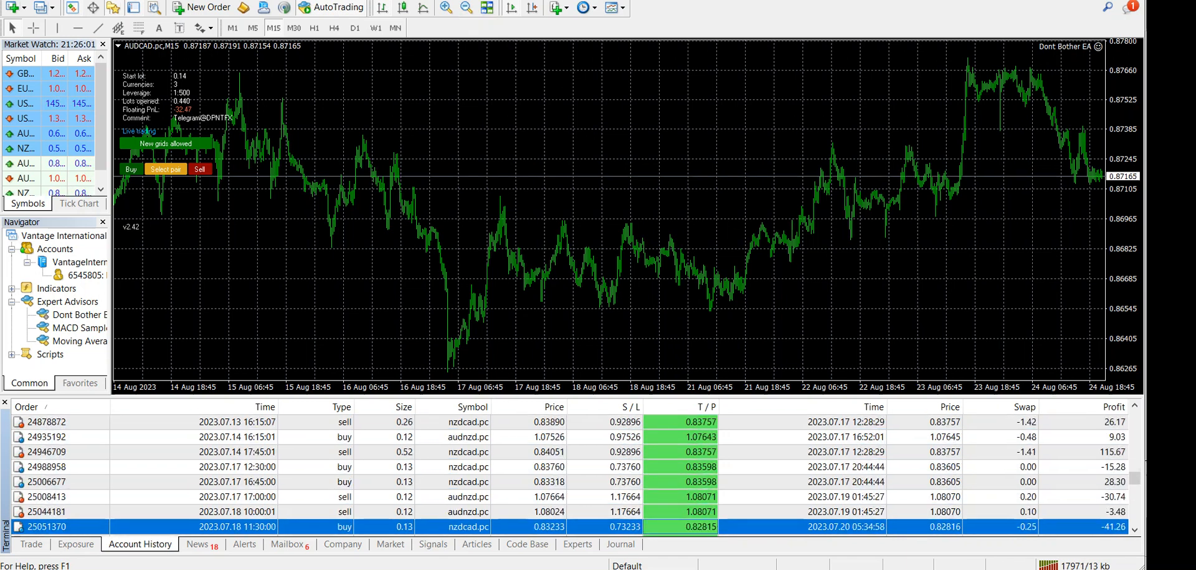
scroll(down, 3)
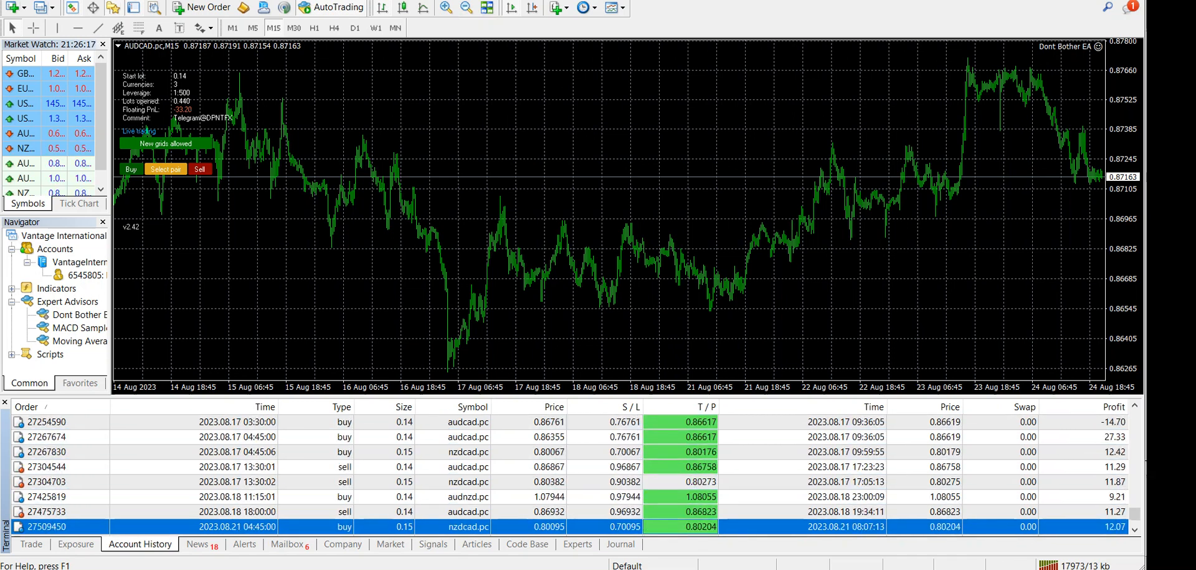
scroll(down, 3)
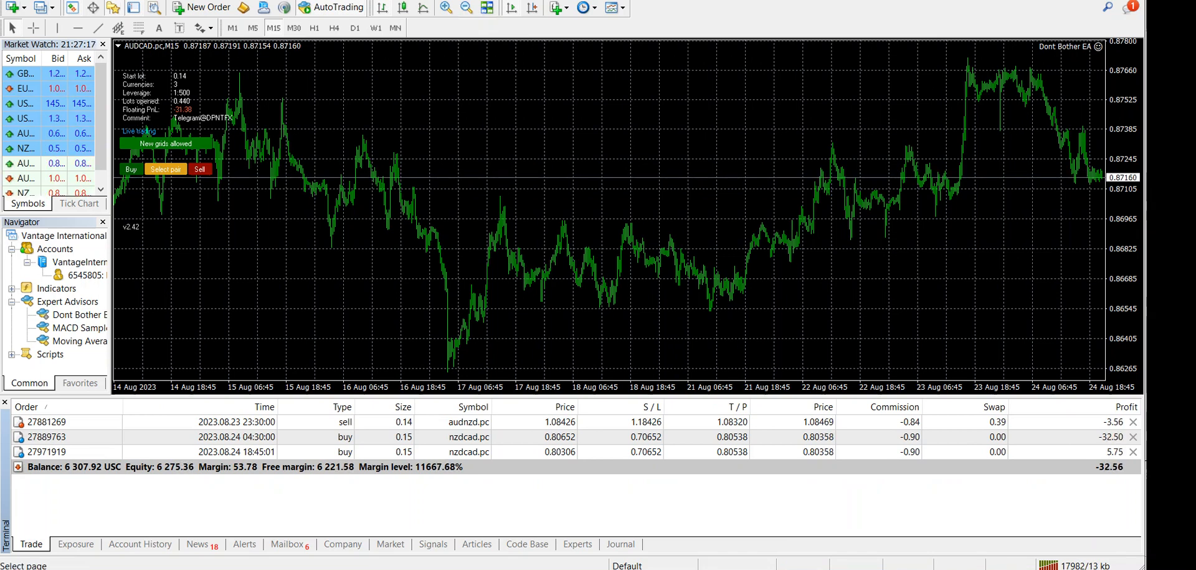
click(140, 543)
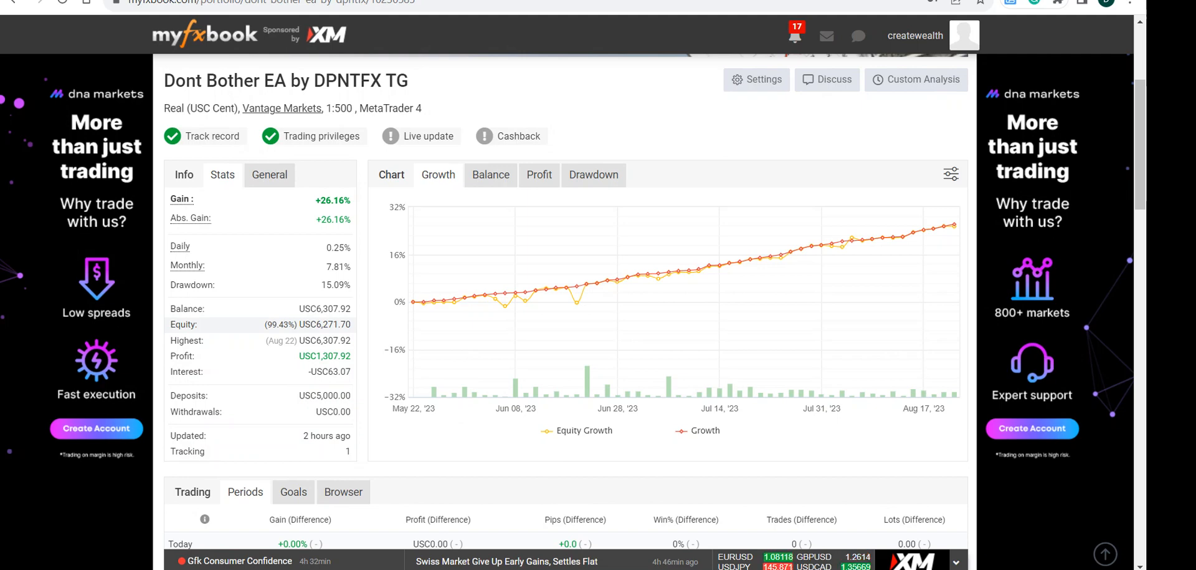
mouse_move(187, 265)
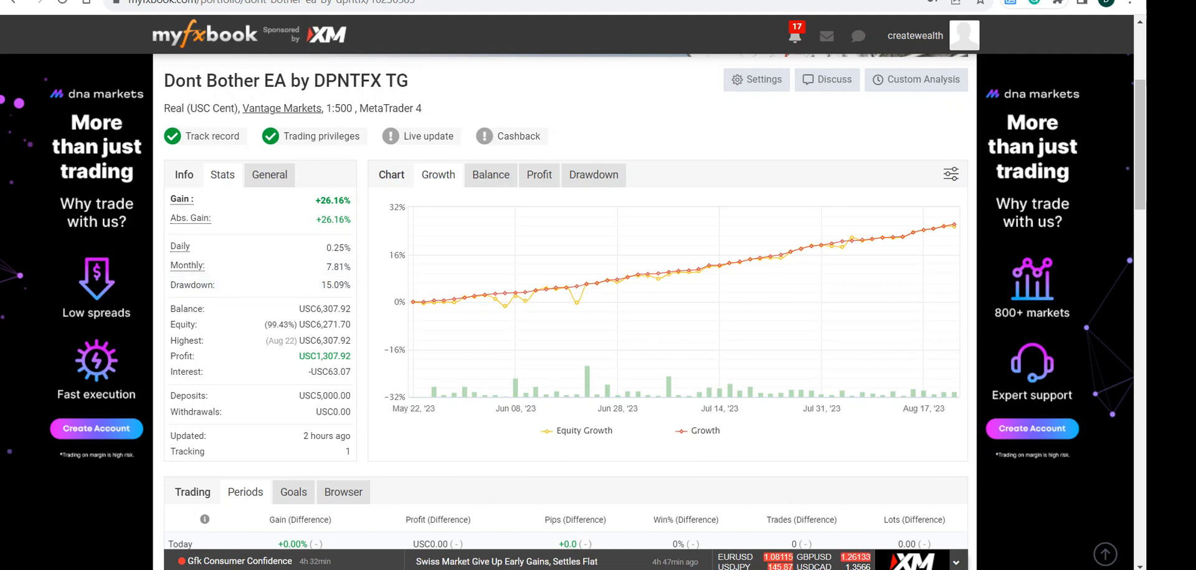
mouse_move(839, 247)
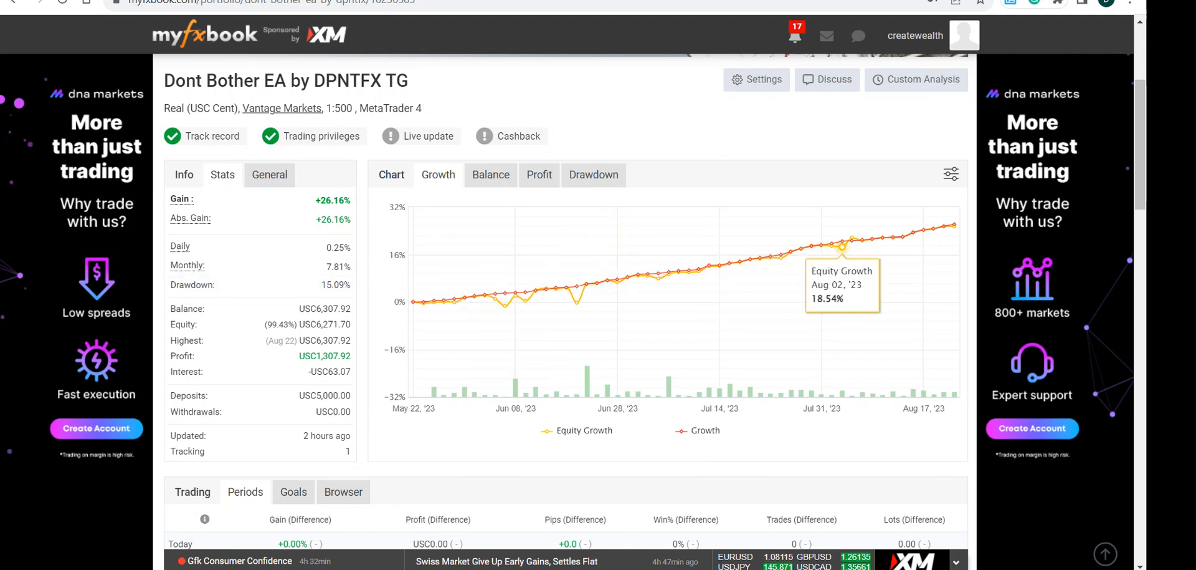
mouse_move(737, 253)
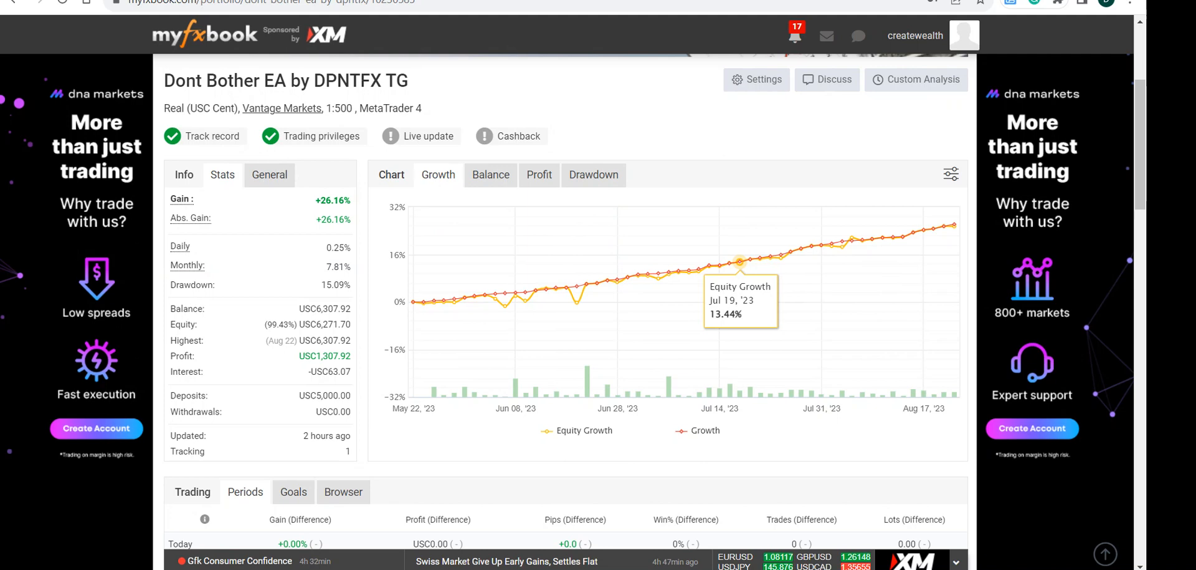
mouse_move(688, 274)
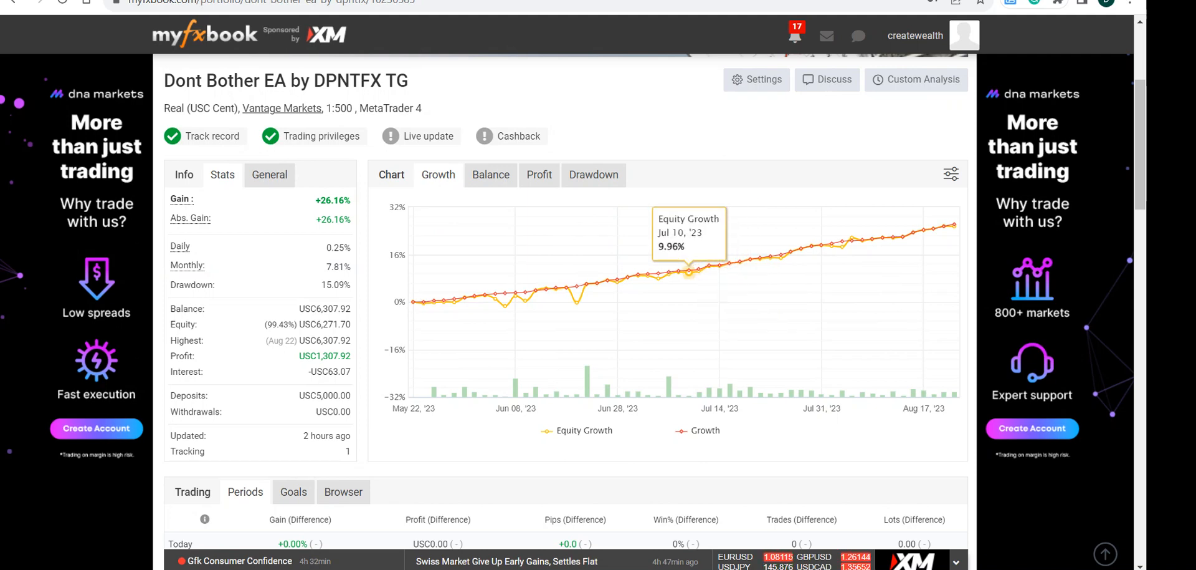
scroll(down, 3)
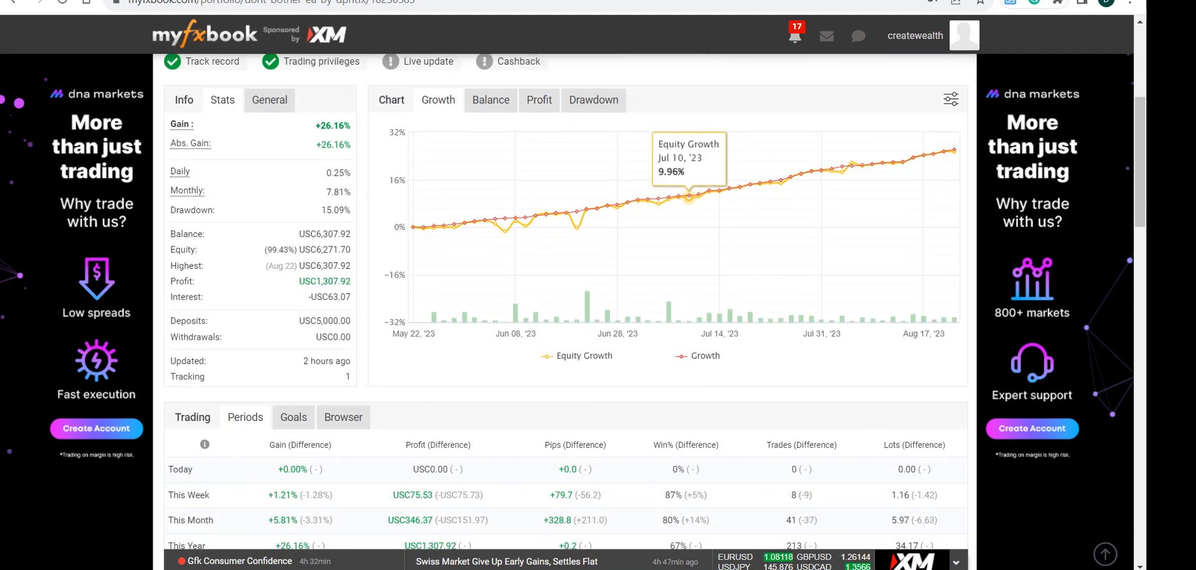
scroll(down, 3)
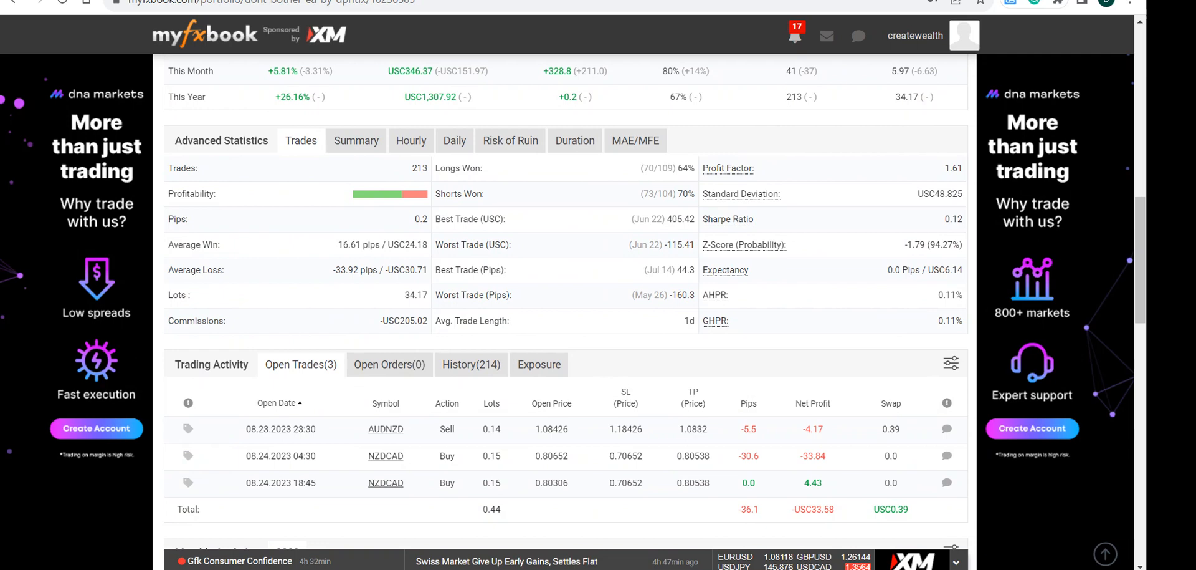
scroll(down, 3)
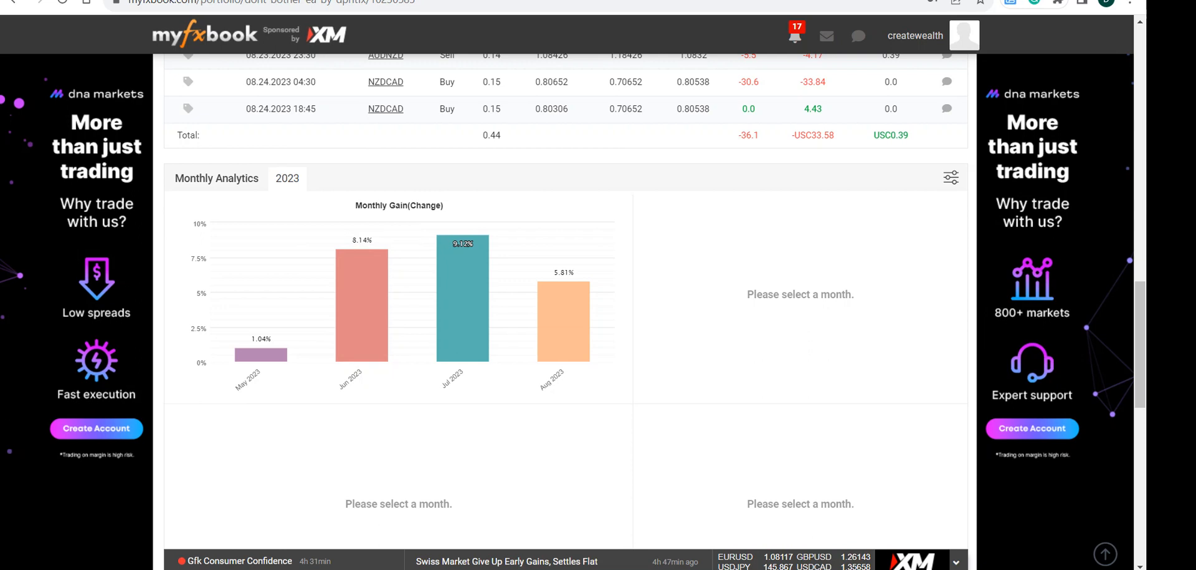
mouse_move(462, 298)
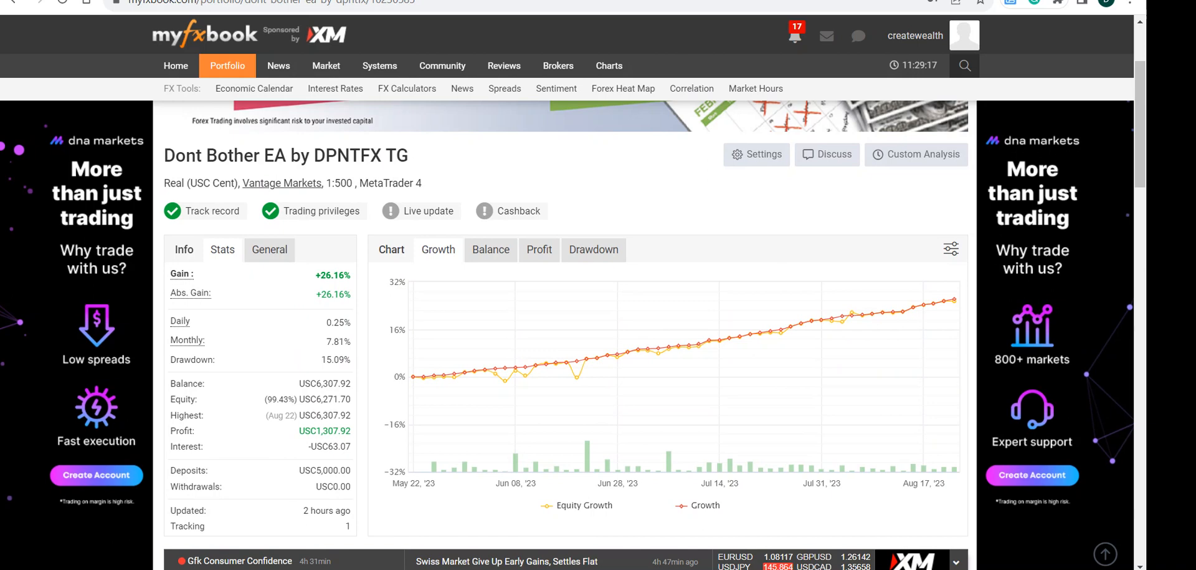
scroll(down, 3)
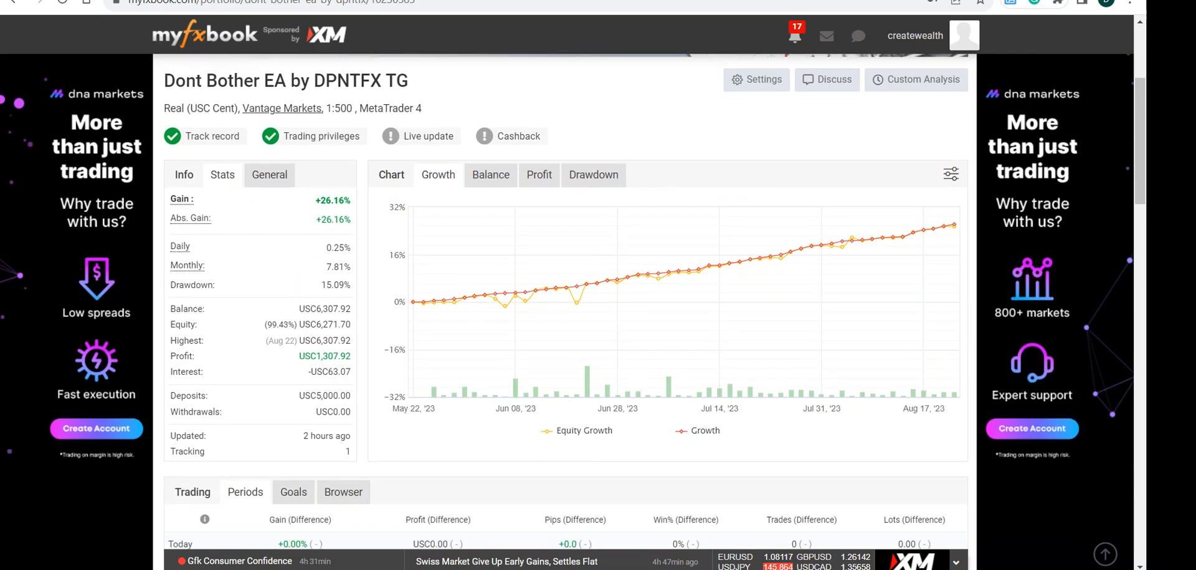